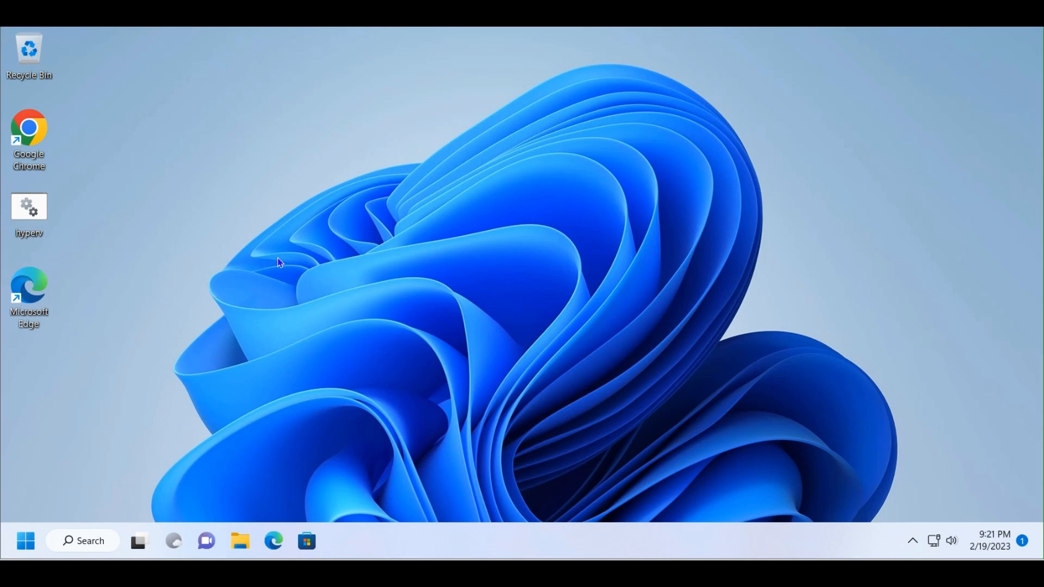
mouse_move(311, 239)
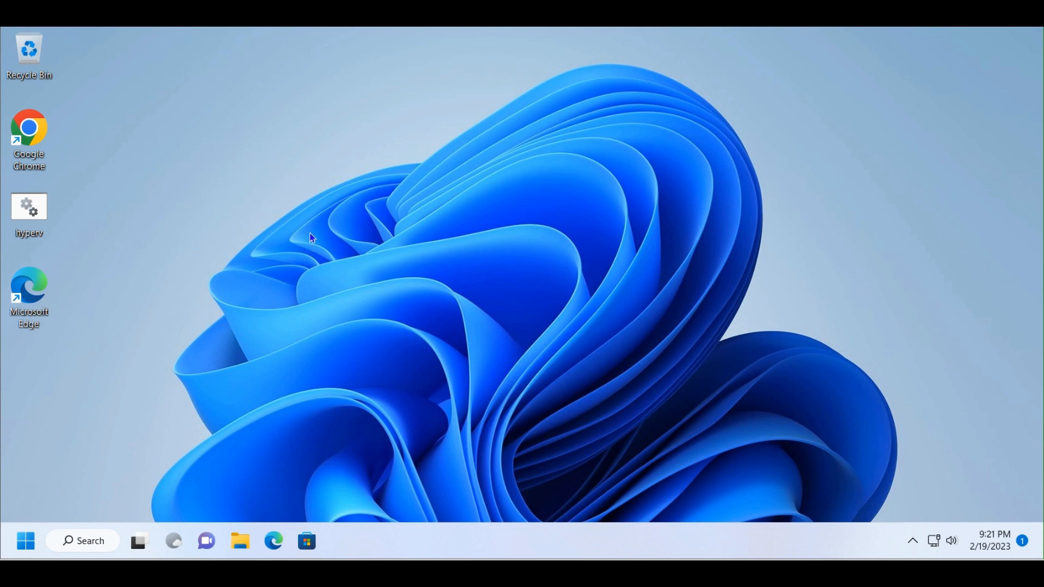
mouse_move(396, 233)
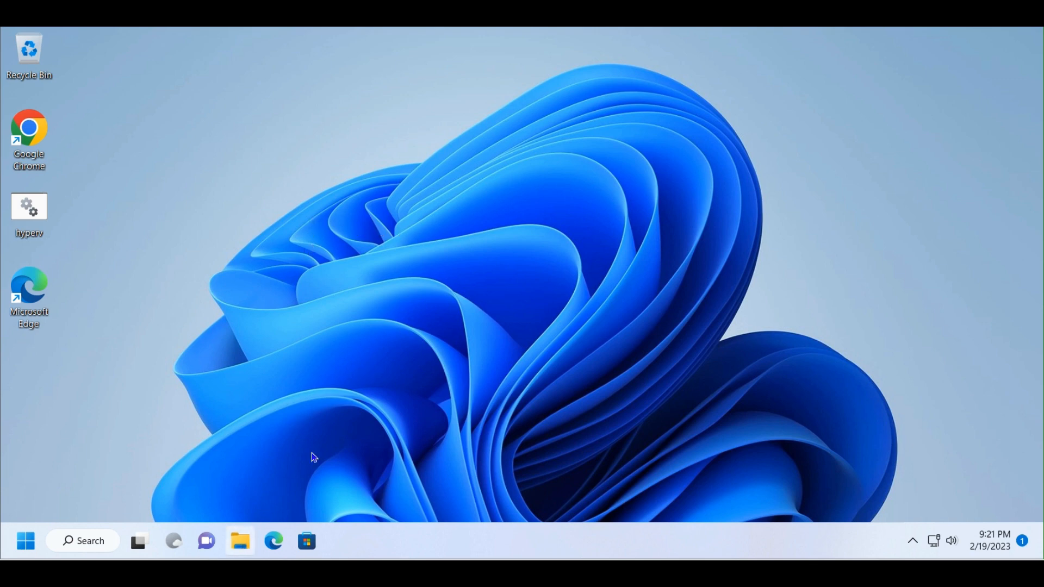
Open the empty OneDrive folder in File Explorer and close the OneDrive sign-in popup
left_click(239, 540)
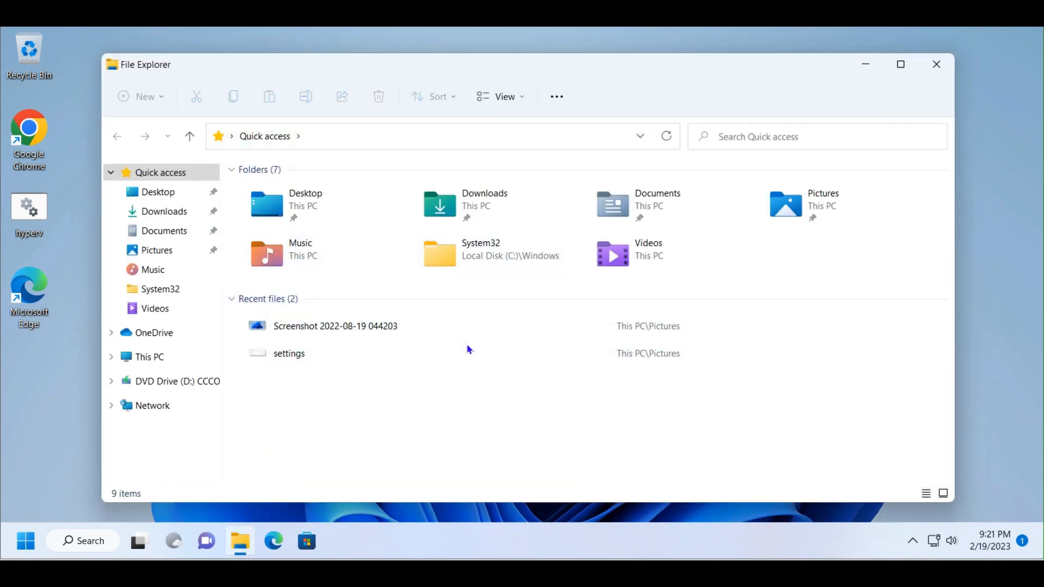
left_click(153, 333)
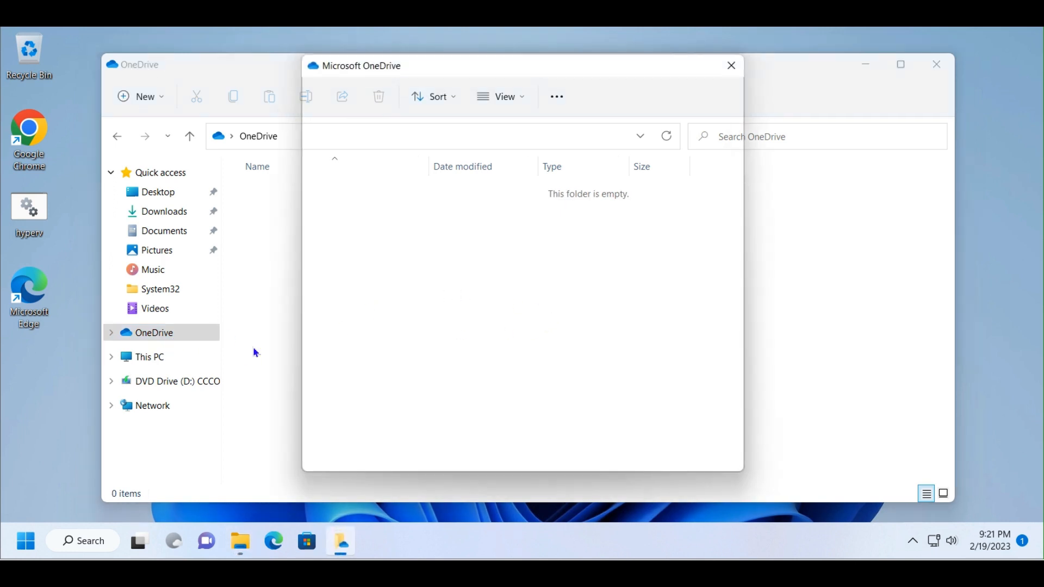
left_click(730, 65)
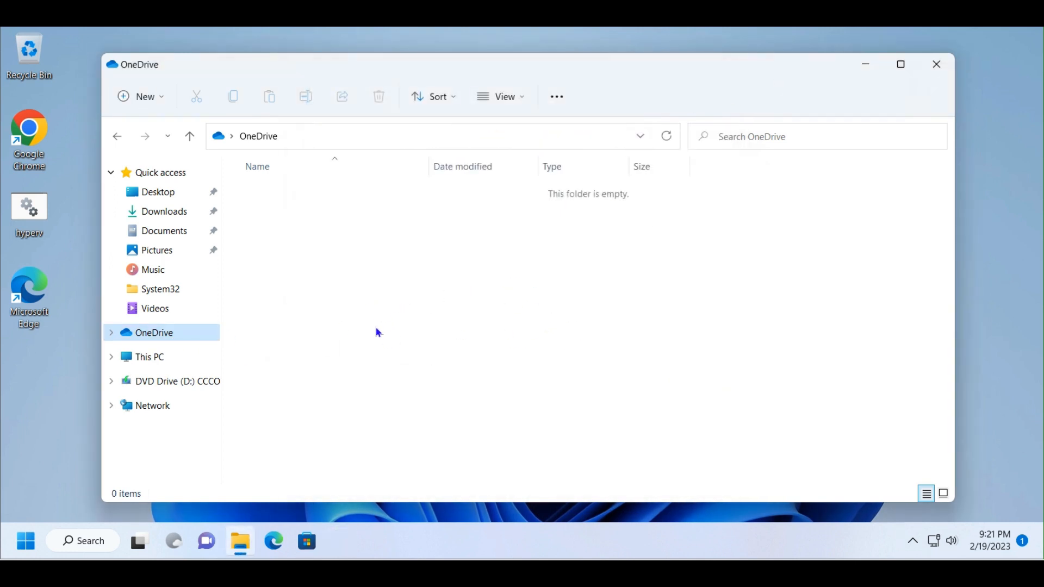
mouse_move(26, 539)
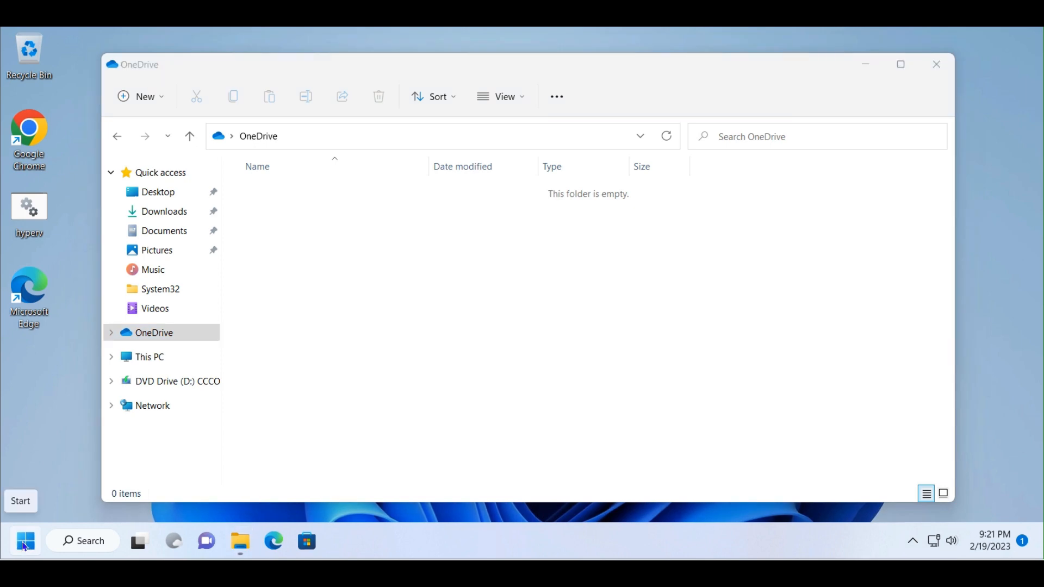
Open Settings from the Start context menu and search 'apps' to reach Apps & features
right_click(25, 540)
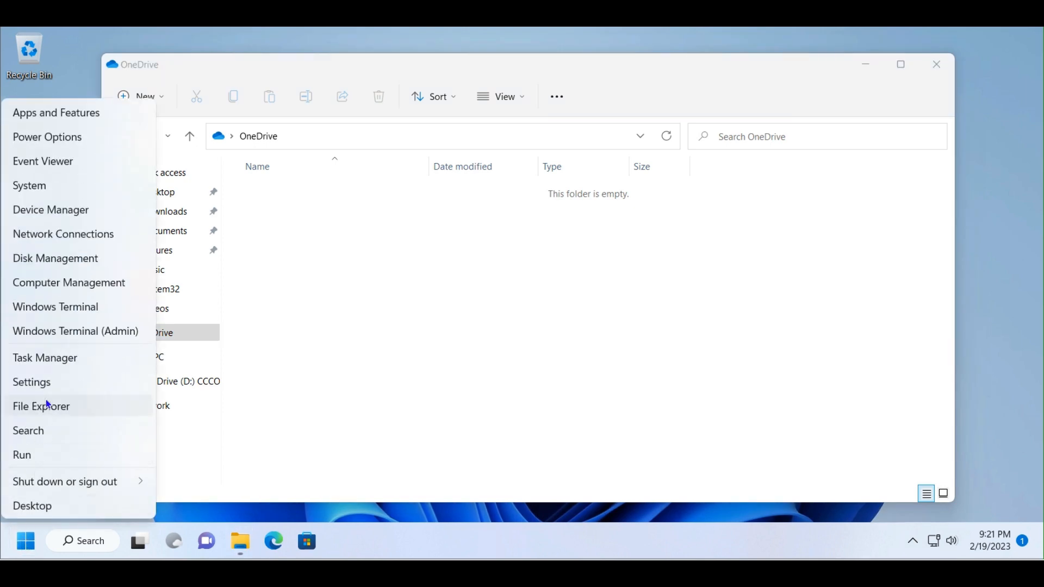
left_click(31, 382)
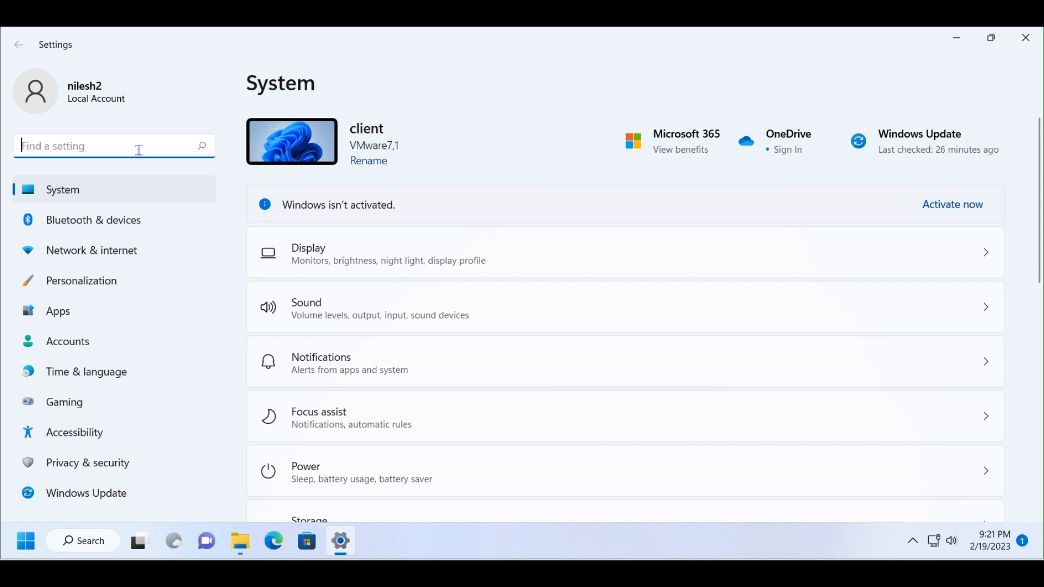
type("apps")
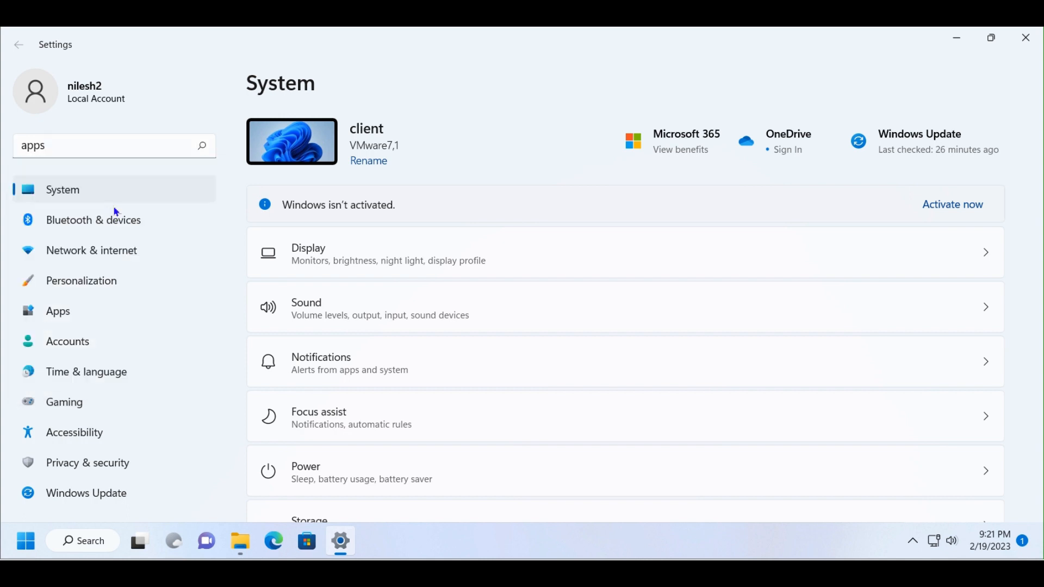
left_click(57, 311)
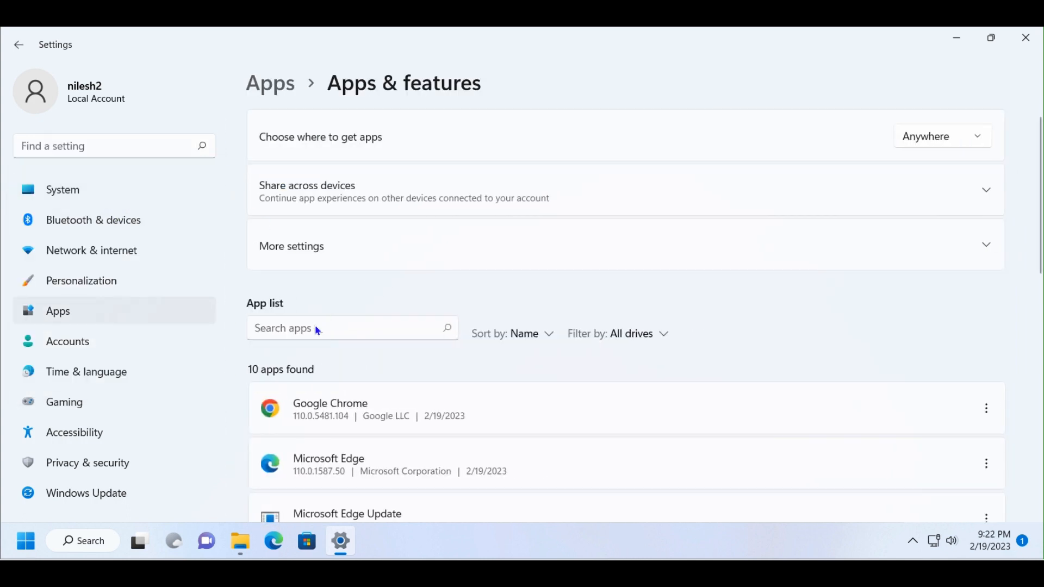
Filter installed apps by 'one' and open Microsoft OneDrive's options menu
type("o")
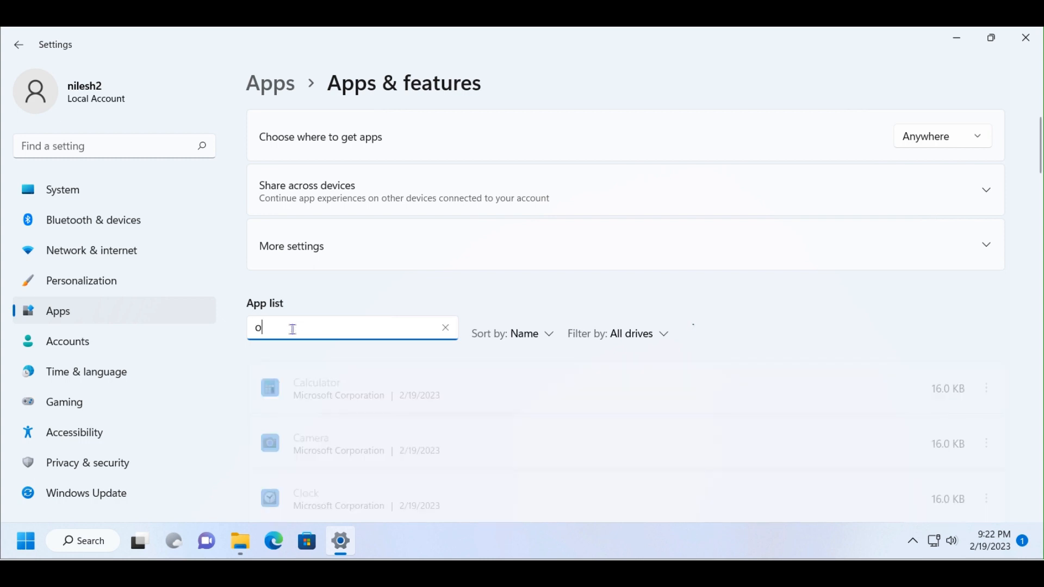
type("ne")
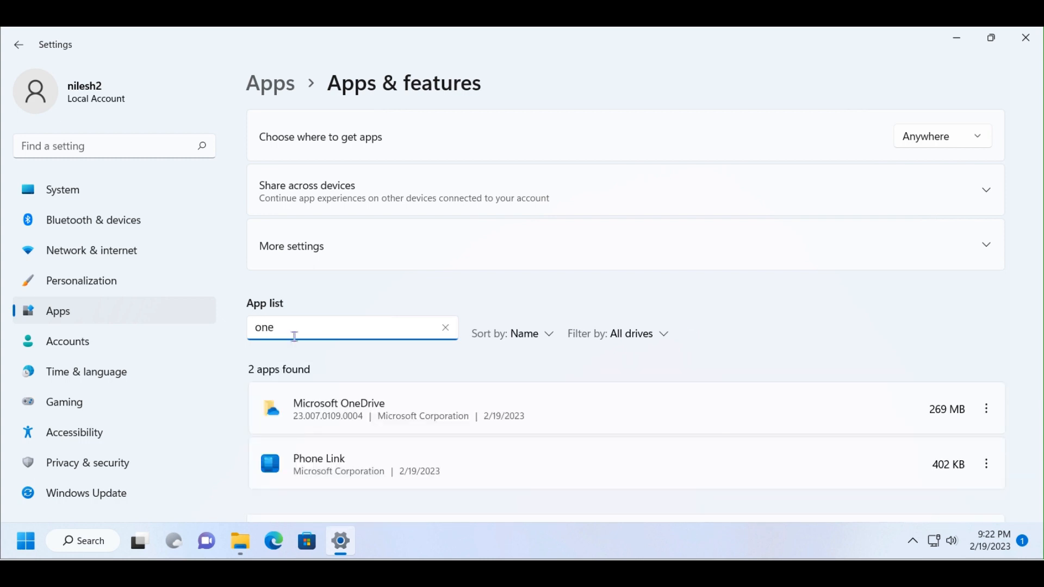
mouse_move(969, 409)
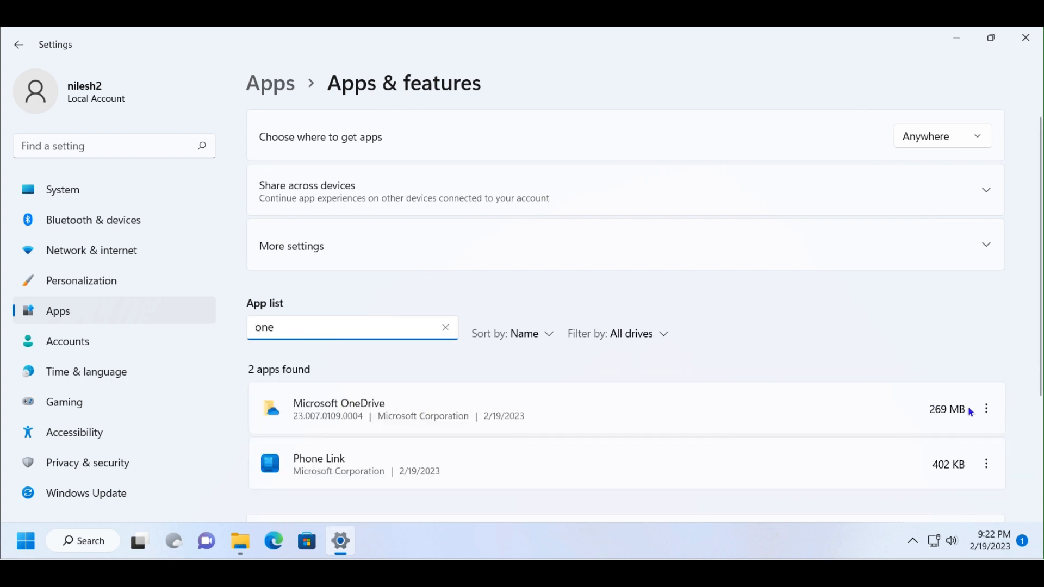
left_click(986, 409)
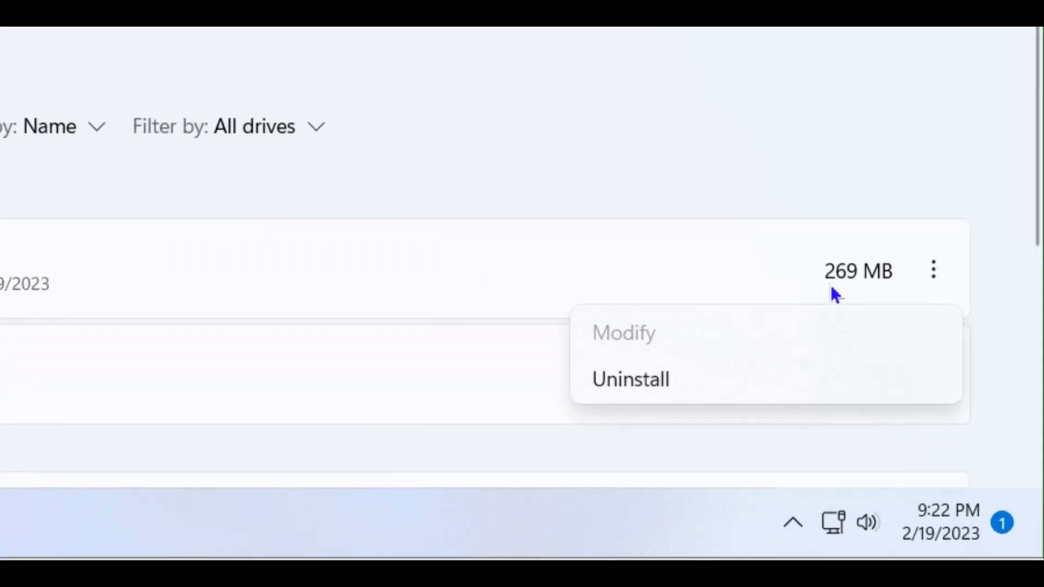
Uninstall Microsoft OneDrive and confirm, awaiting the User Account Control prompt
left_click(629, 379)
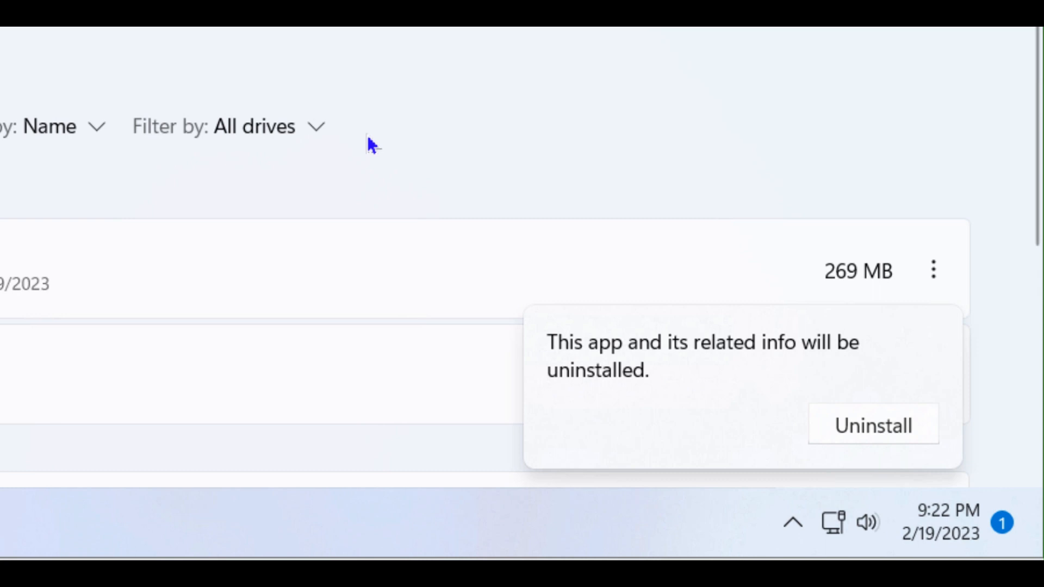
mouse_move(716, 386)
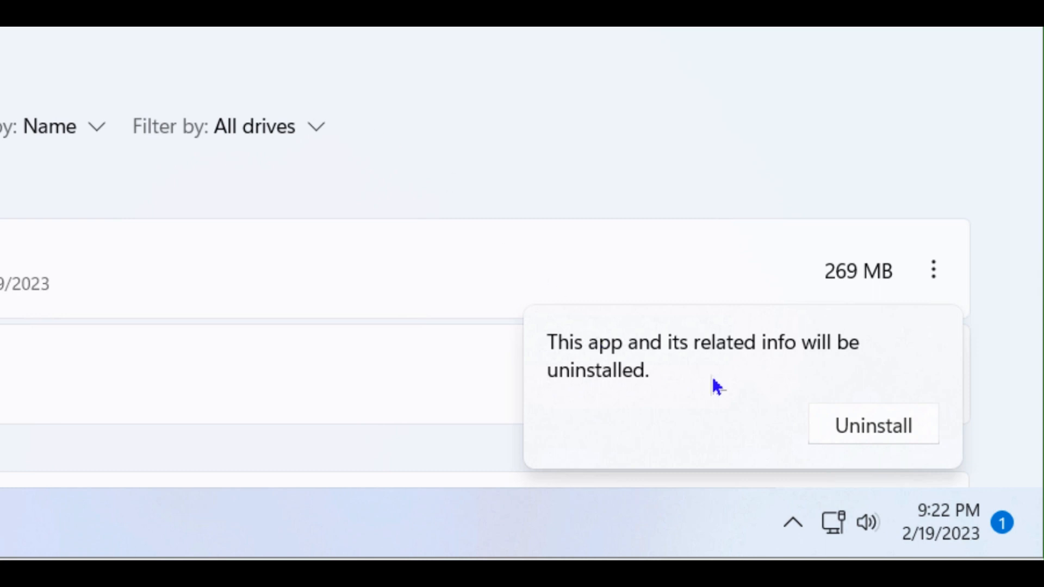
left_click(871, 424)
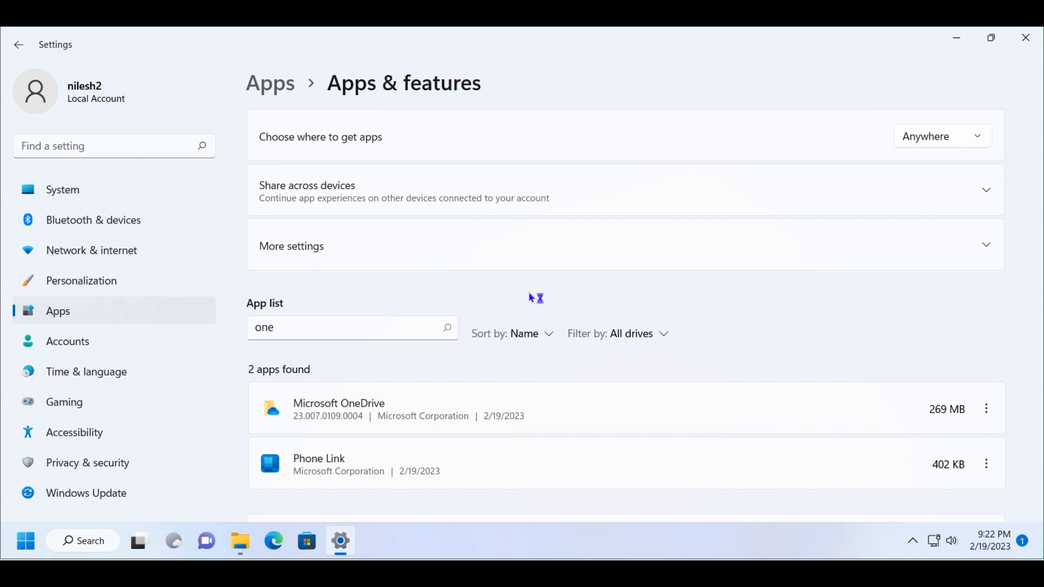
mouse_move(741, 314)
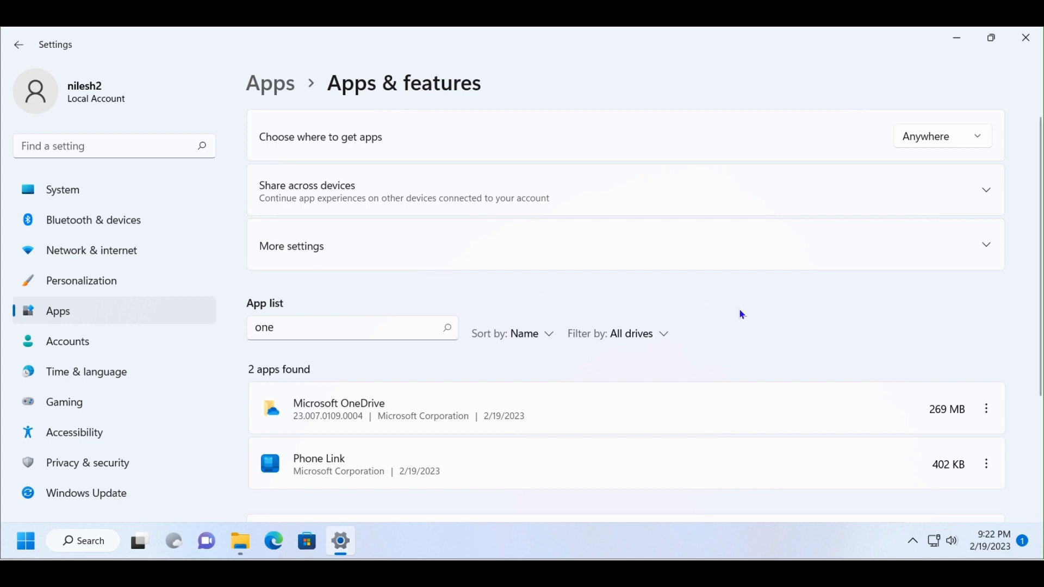
left_click(986, 409)
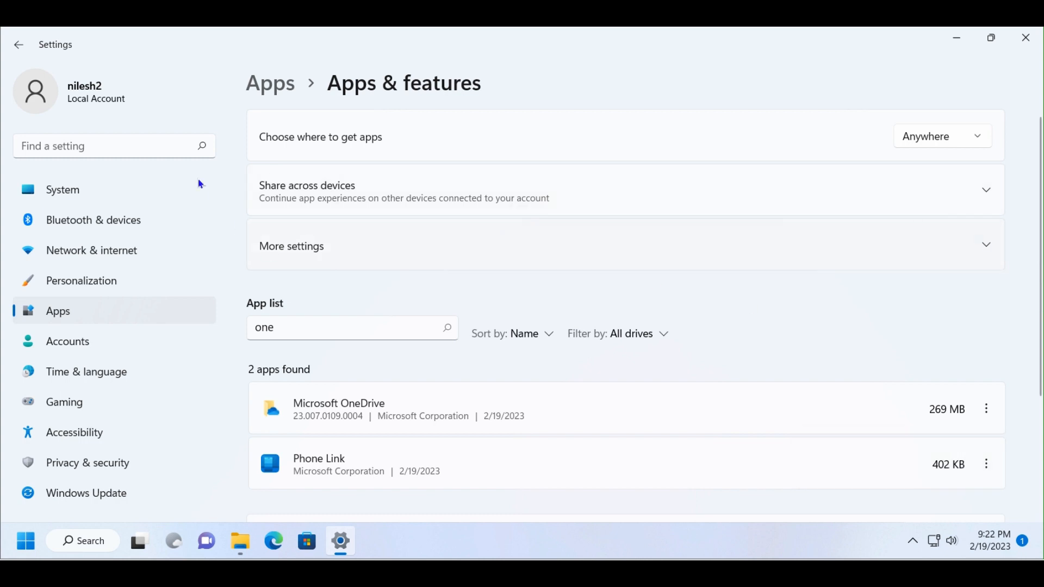
scroll("down", 3)
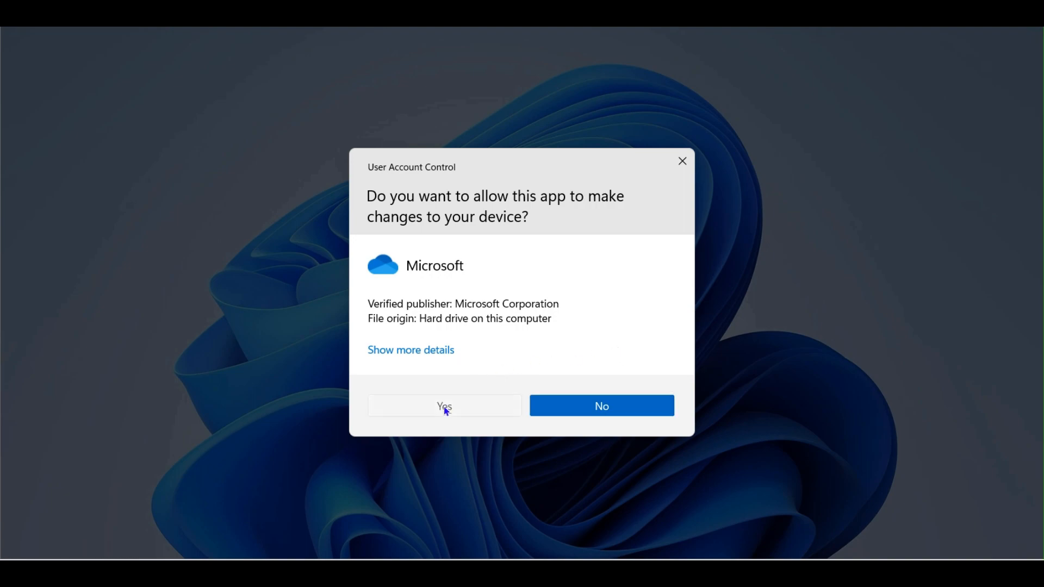
Approve the User Account Control prompt so OneDrive uninstalls, leaving only Phone Link
left_click(444, 406)
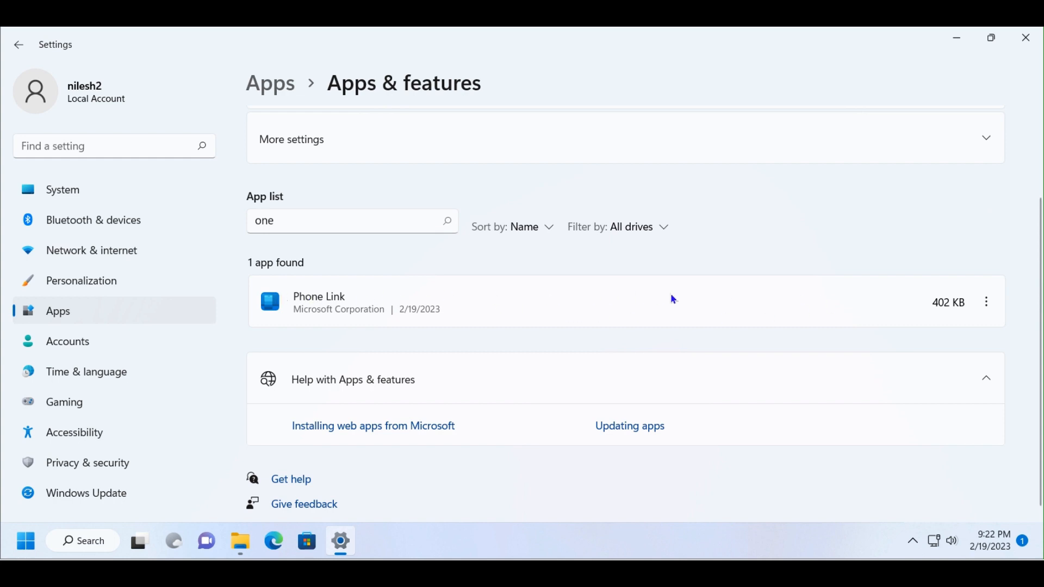
mouse_move(522, 302)
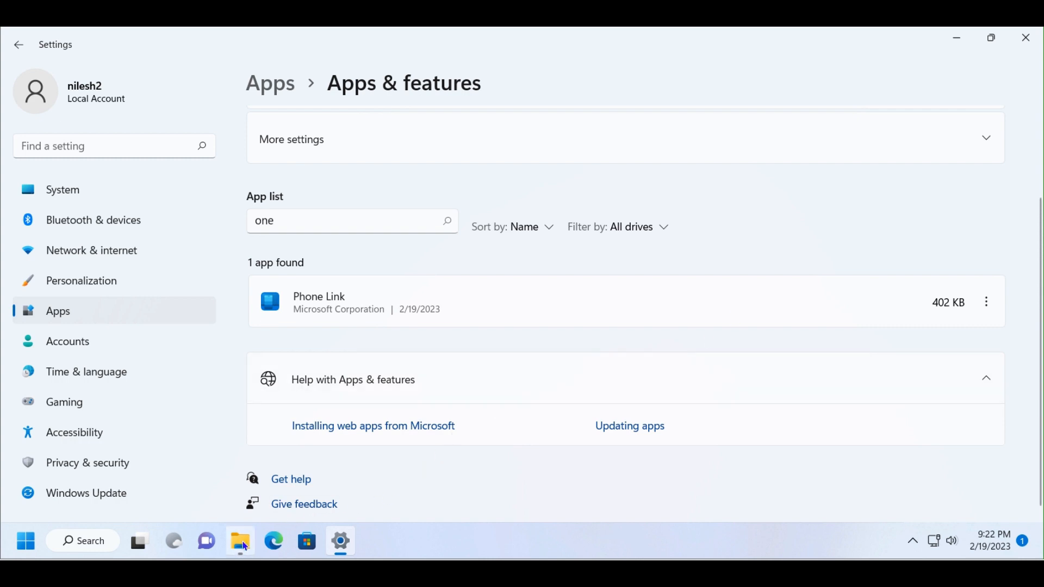
left_click(240, 540)
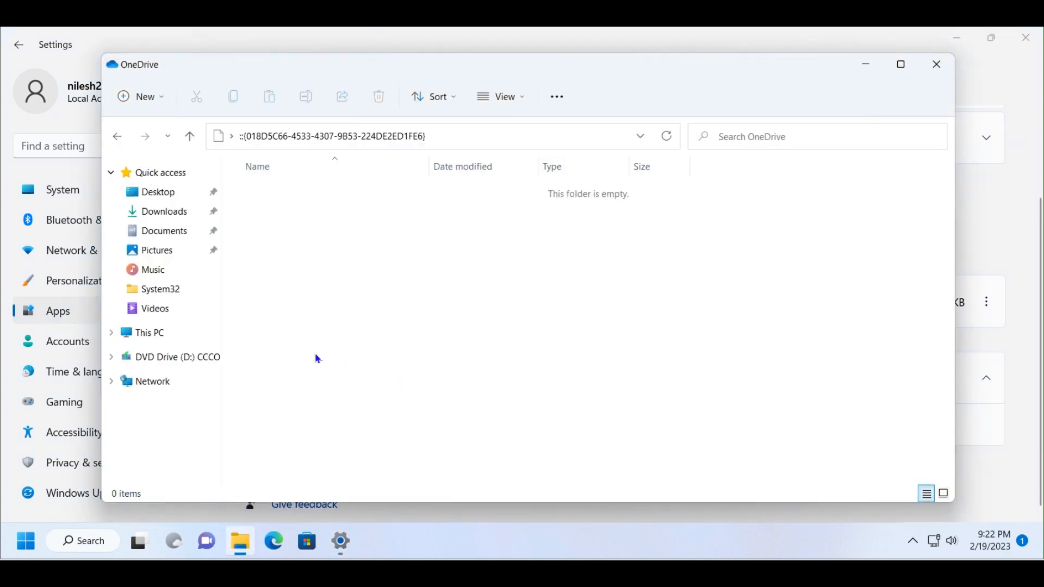
mouse_move(445, 314)
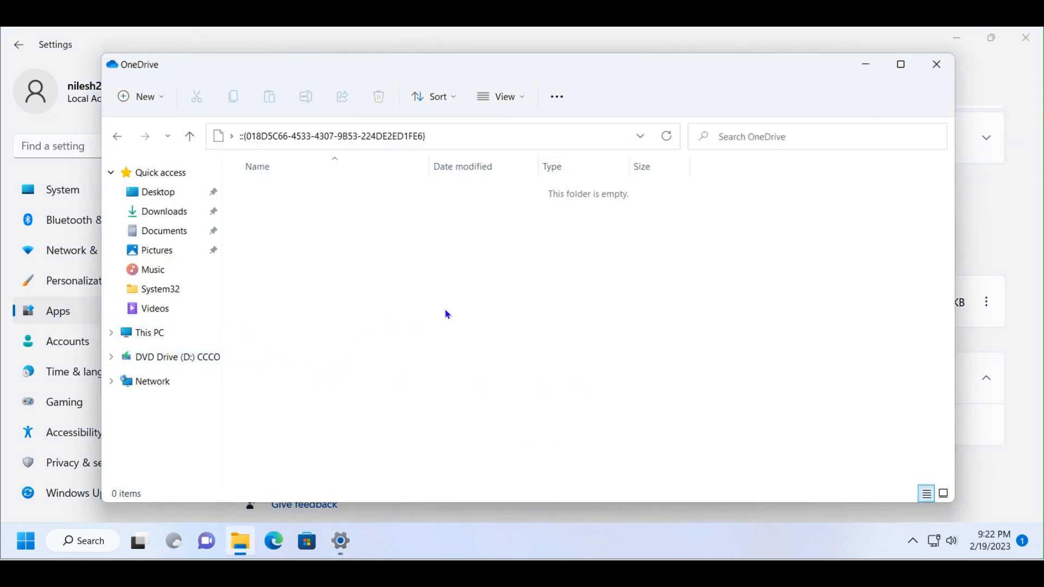
left_click(149, 333)
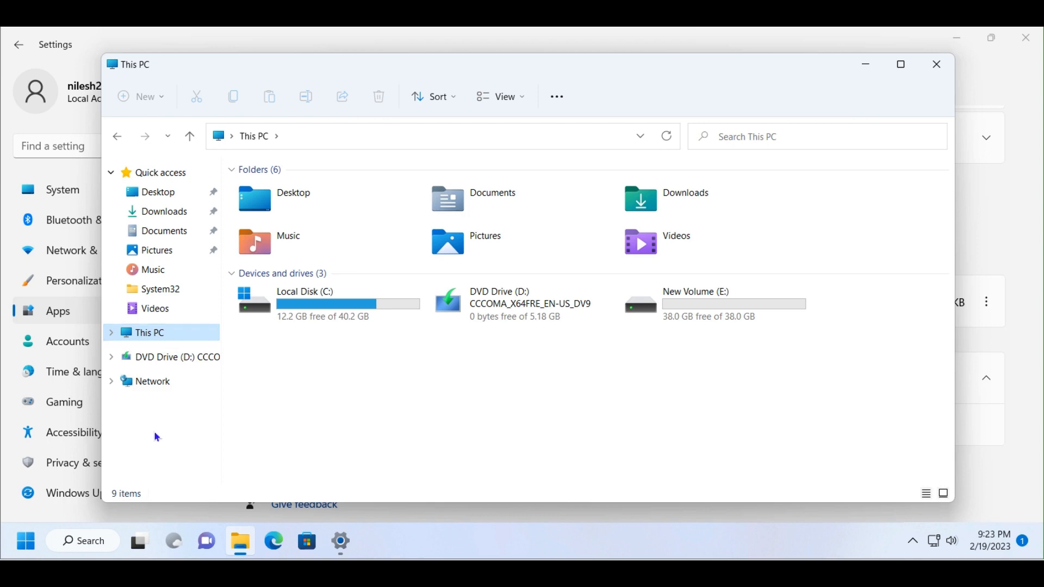
mouse_move(445, 356)
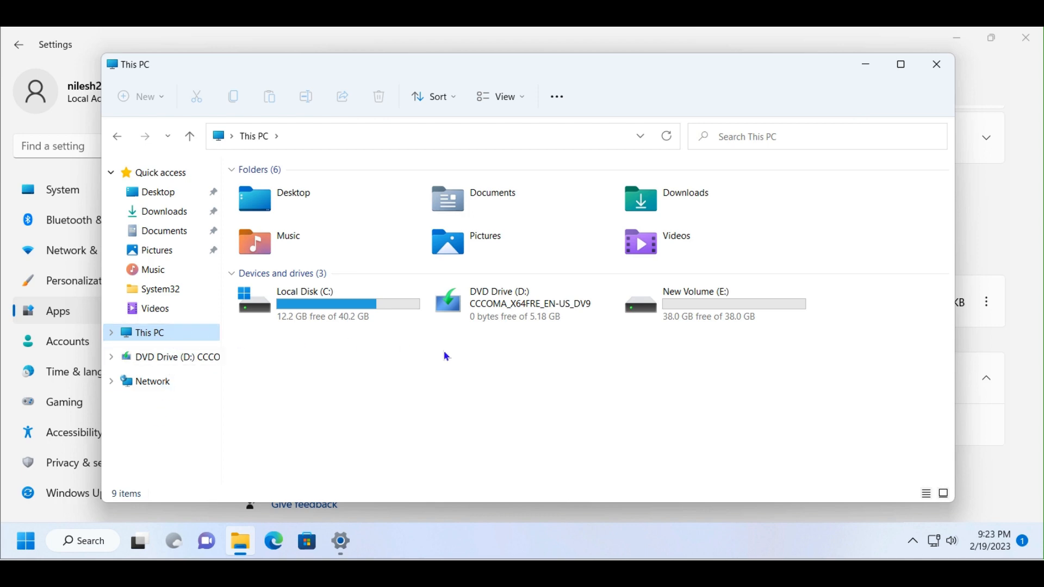
mouse_move(937, 64)
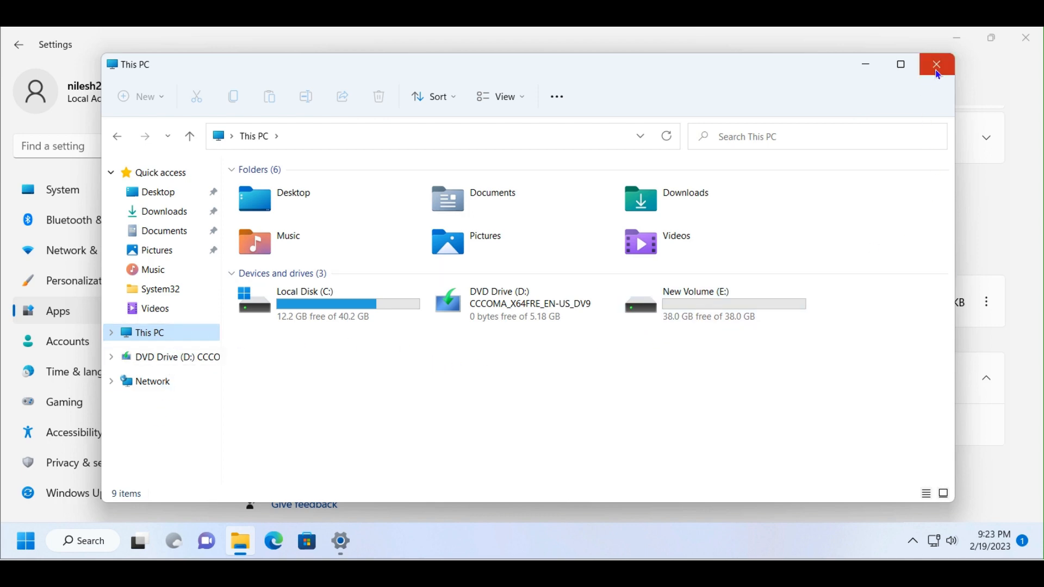
left_click(937, 64)
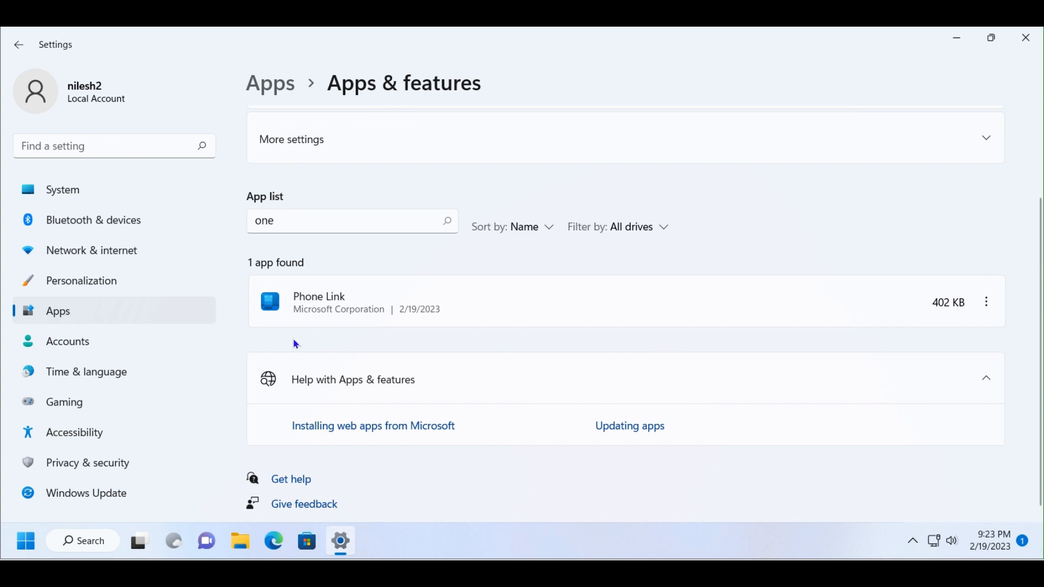
mouse_move(513, 342)
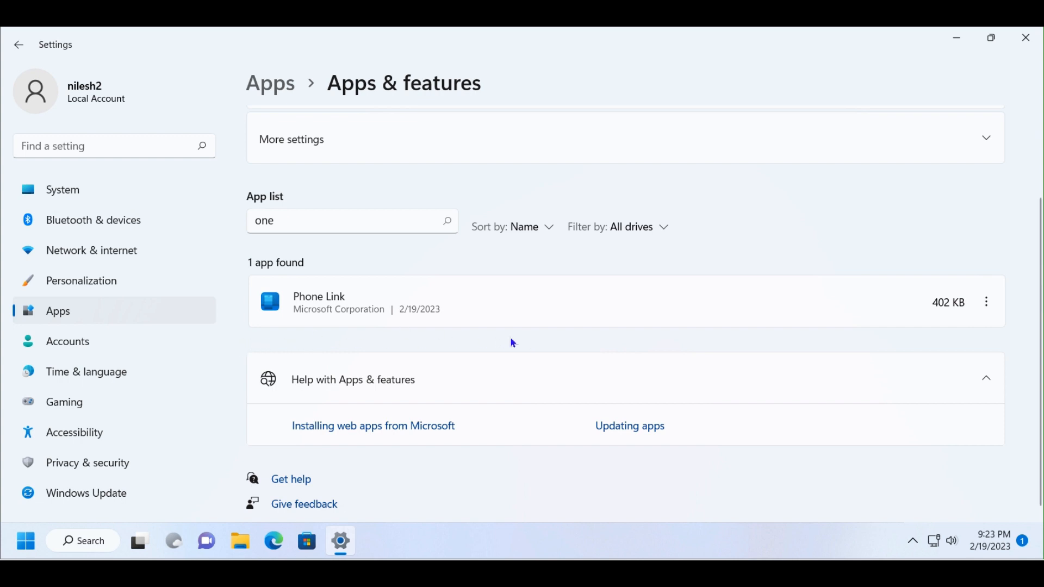